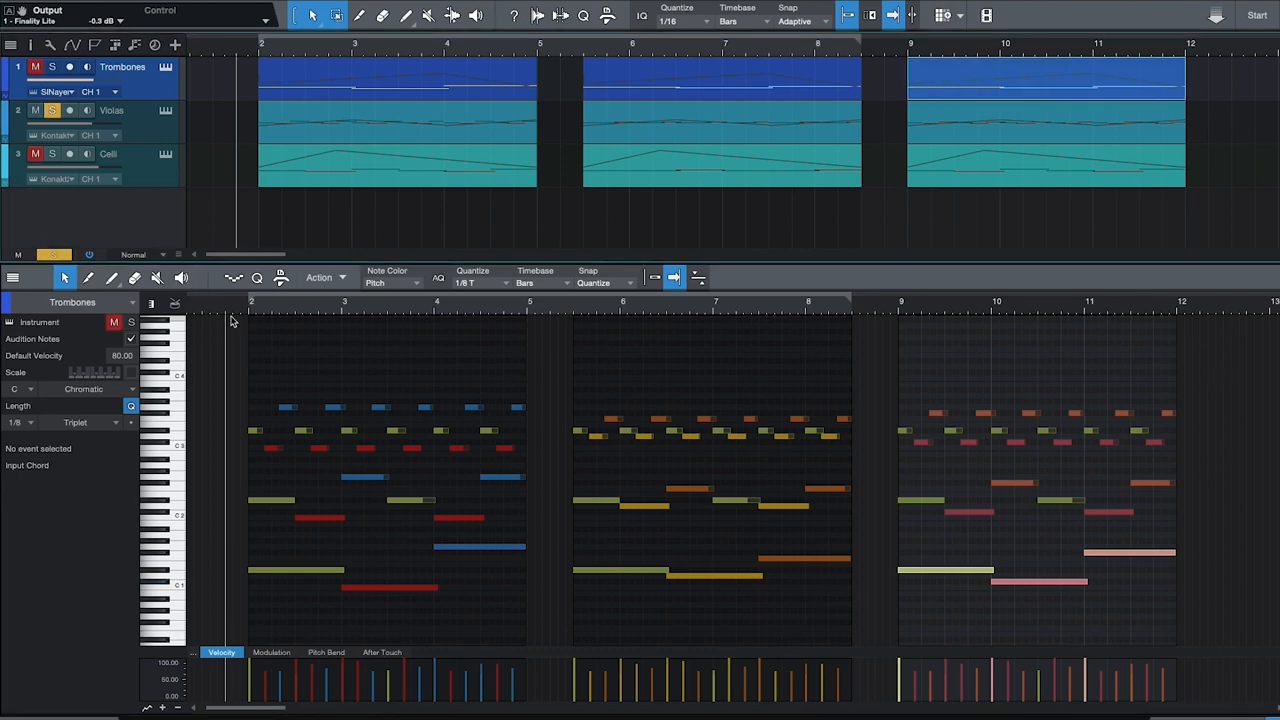
mouse_move(245, 320)
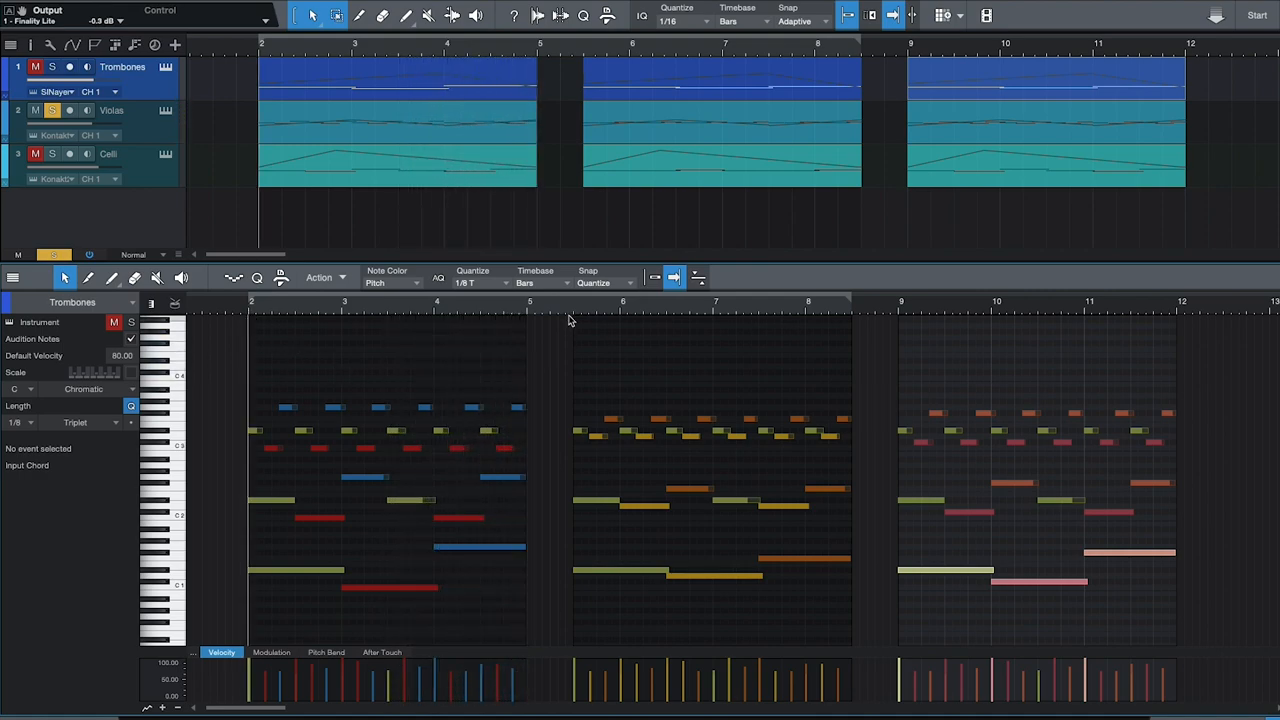
- Solo the Celli track alongside the already-soloed Violas
left_click(52, 153)
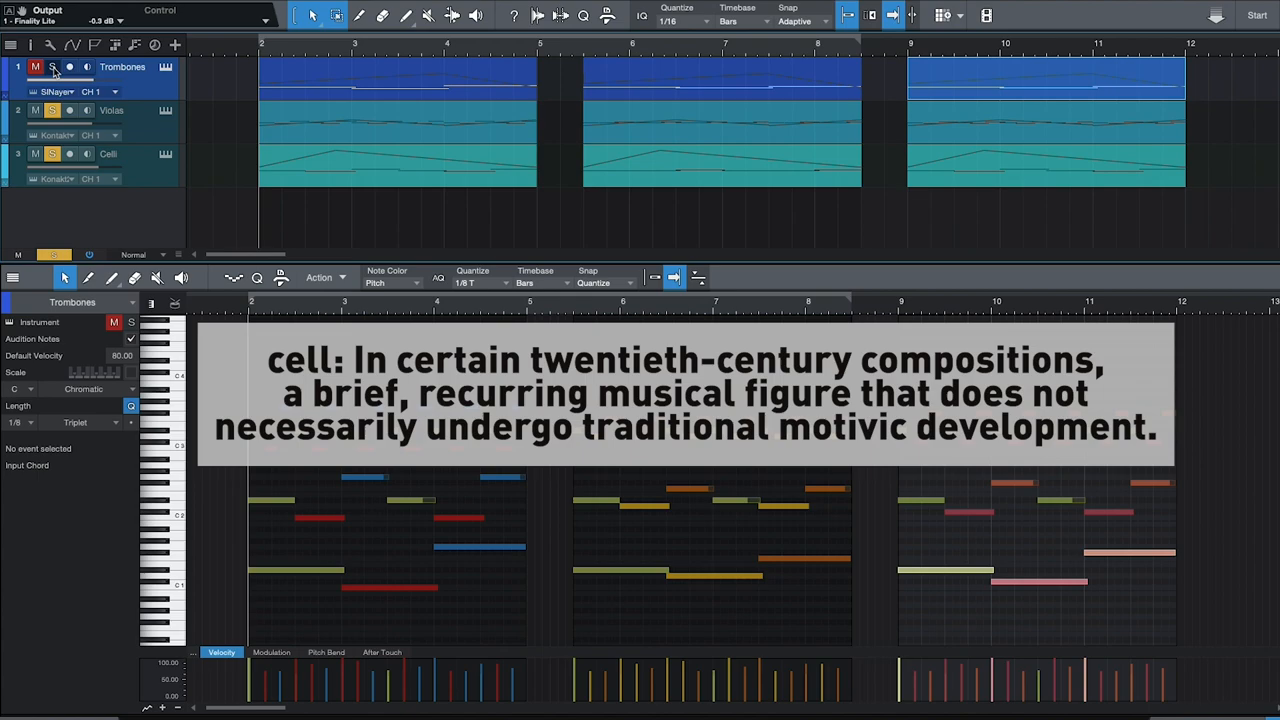
- Toggle solo on Trombones and un-solo Celli, leaving only Violas soloed
left_click(52, 67)
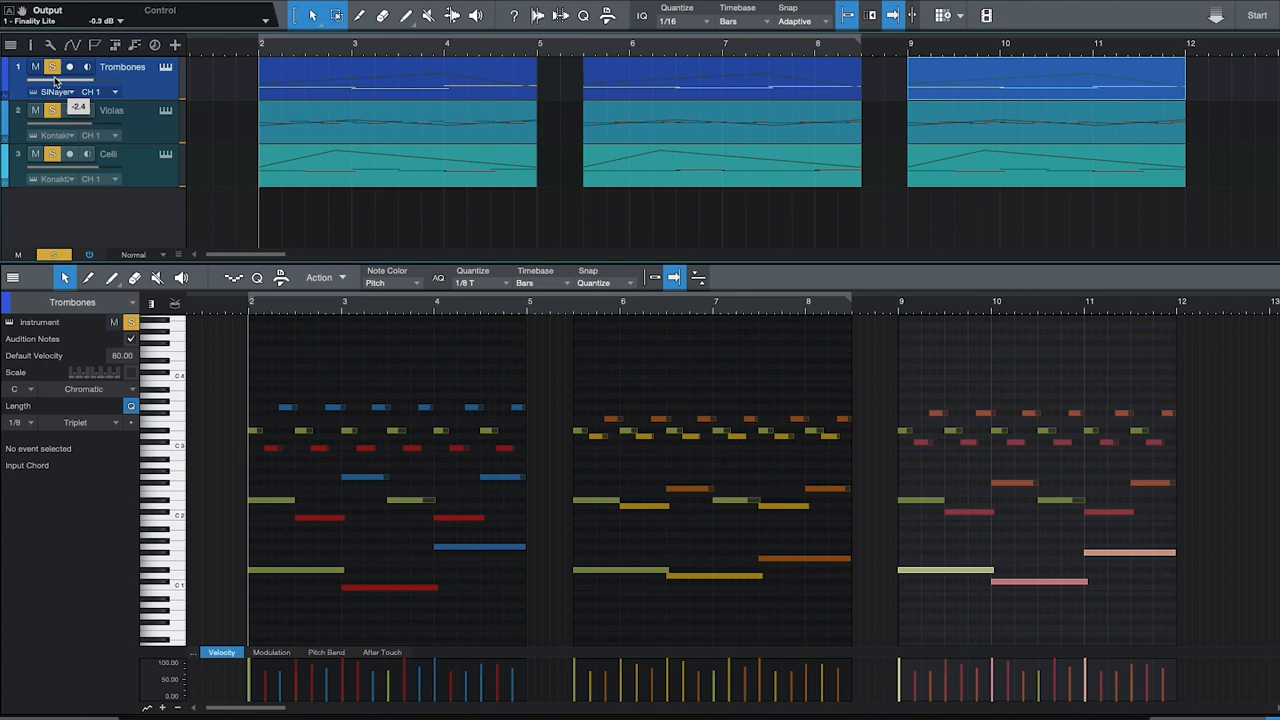
mouse_move(575, 305)
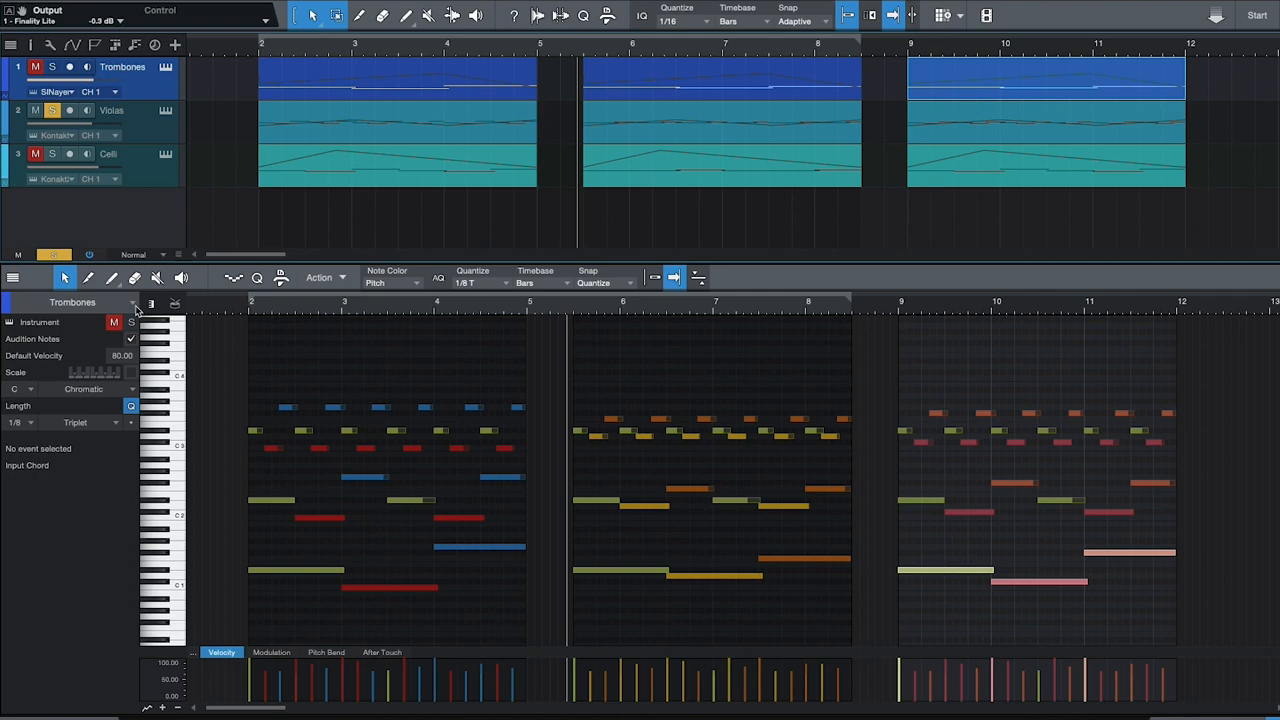
mouse_move(435, 358)
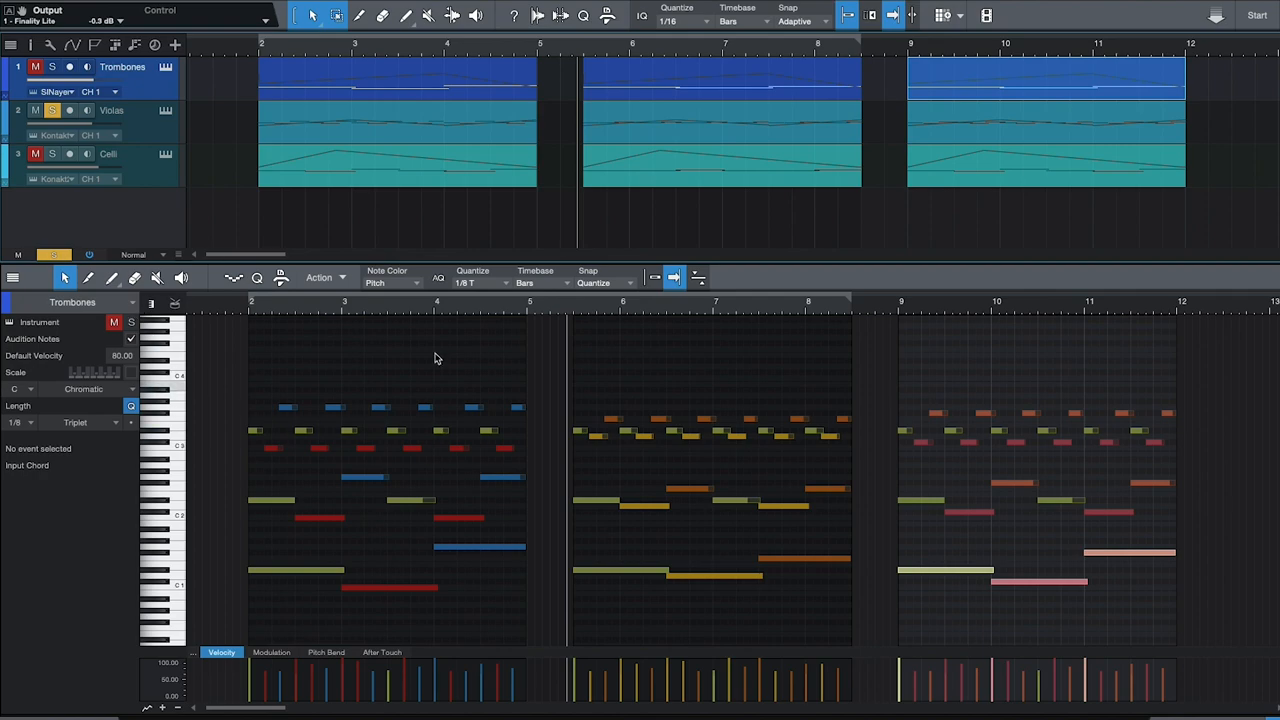
left_click(52, 153)
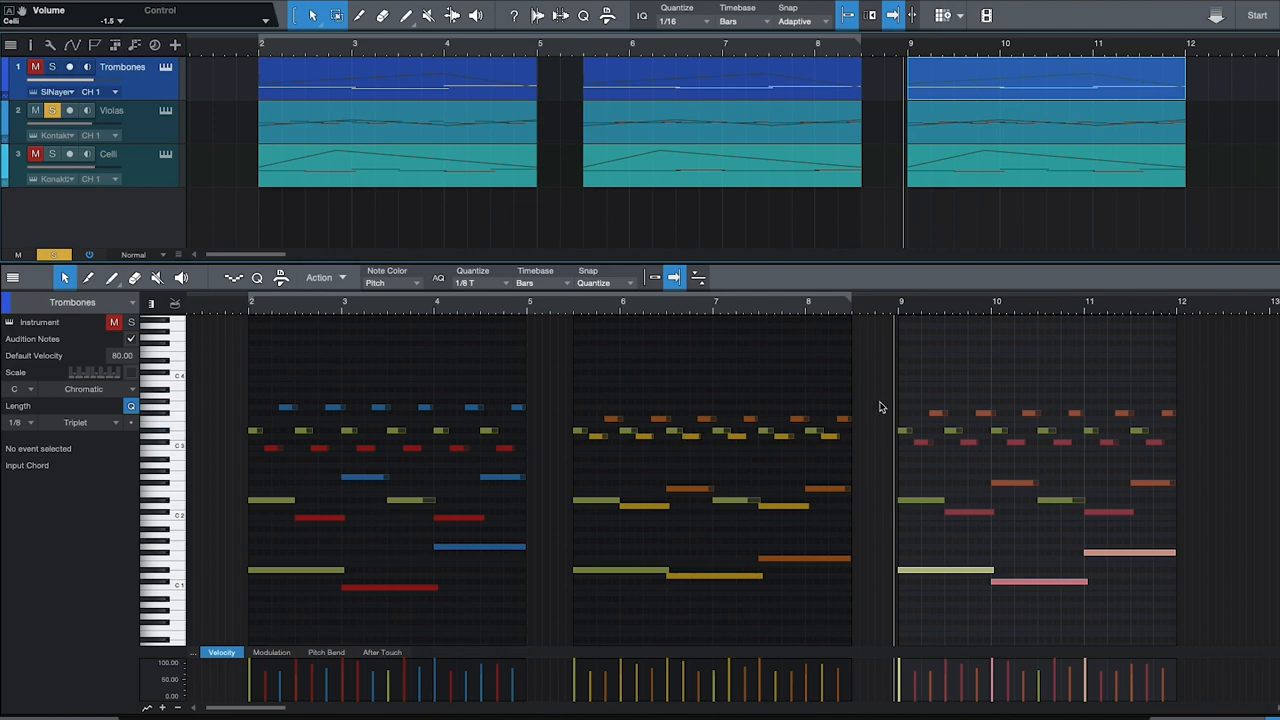
mouse_move(879, 393)
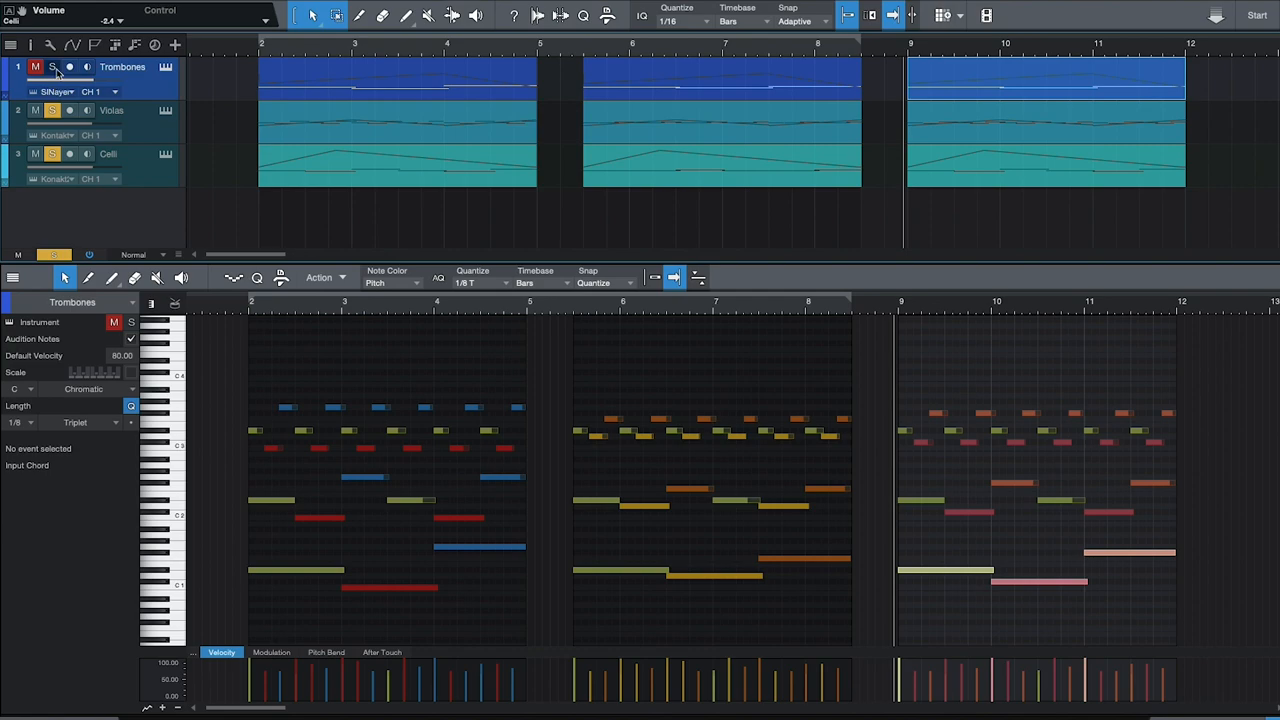
mouse_move(52, 67)
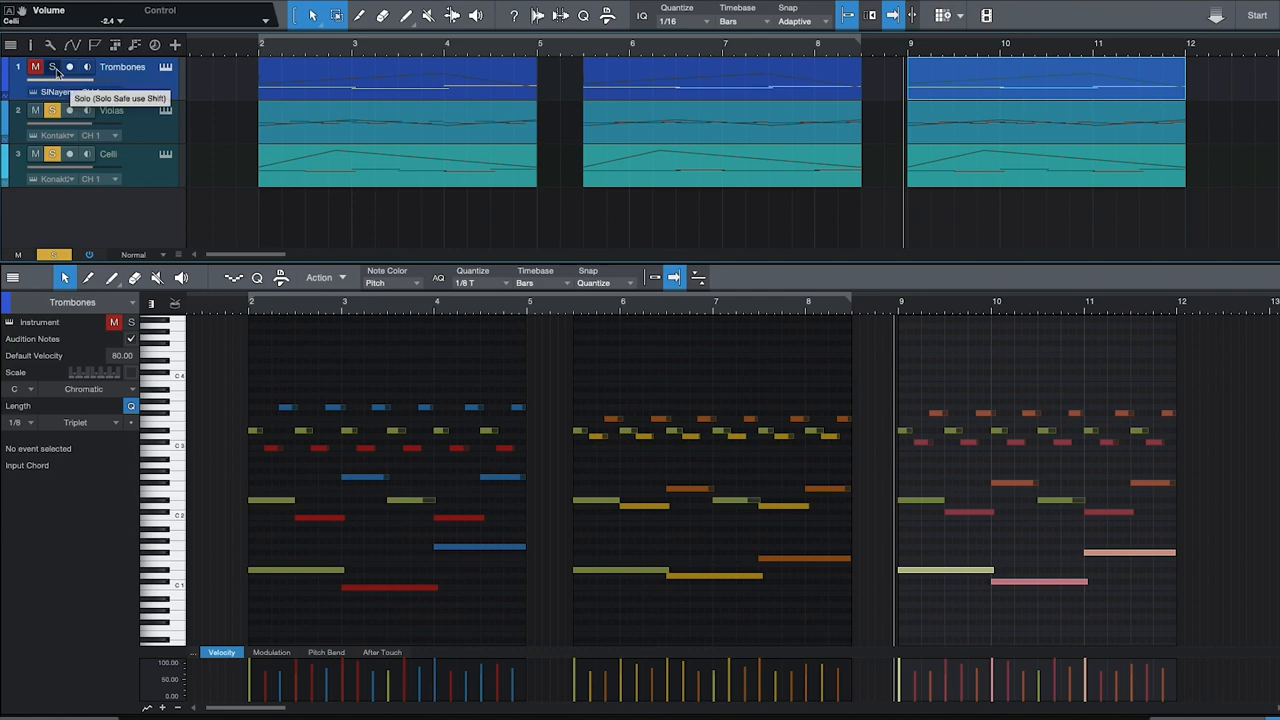
- Solo the Trombones track so Trombones, Violas and Celli all play
left_click(52, 67)
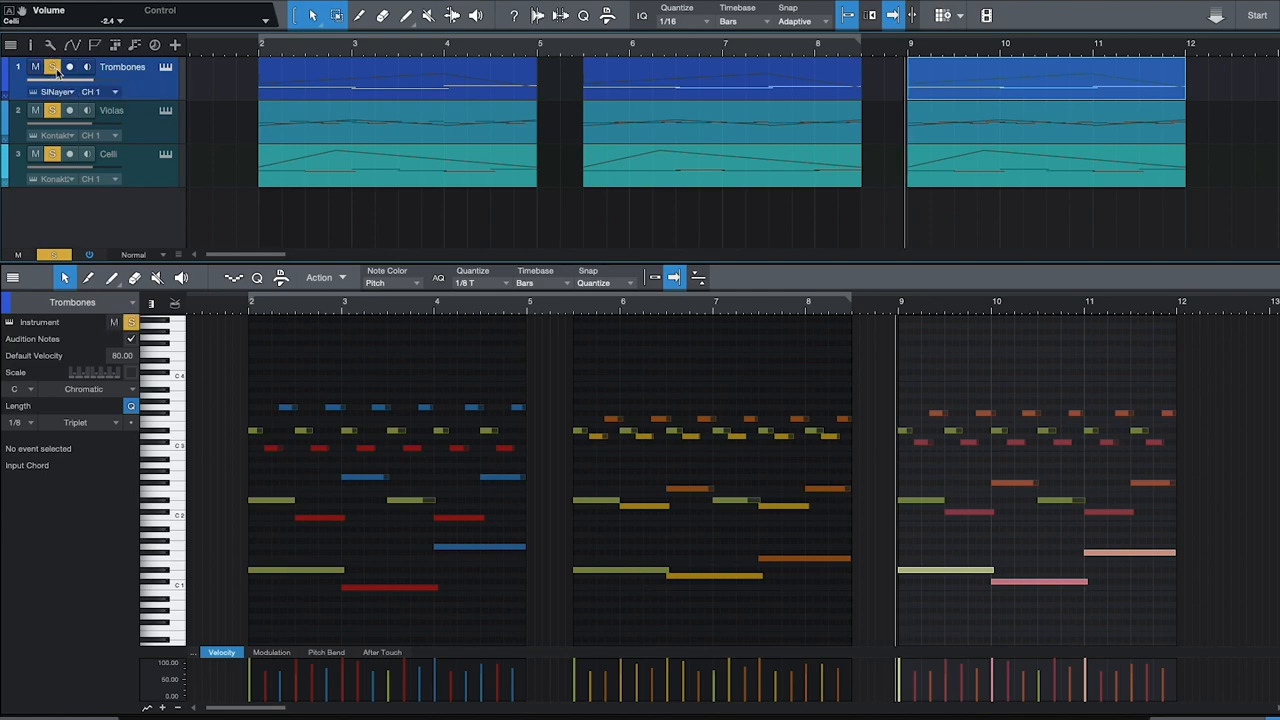